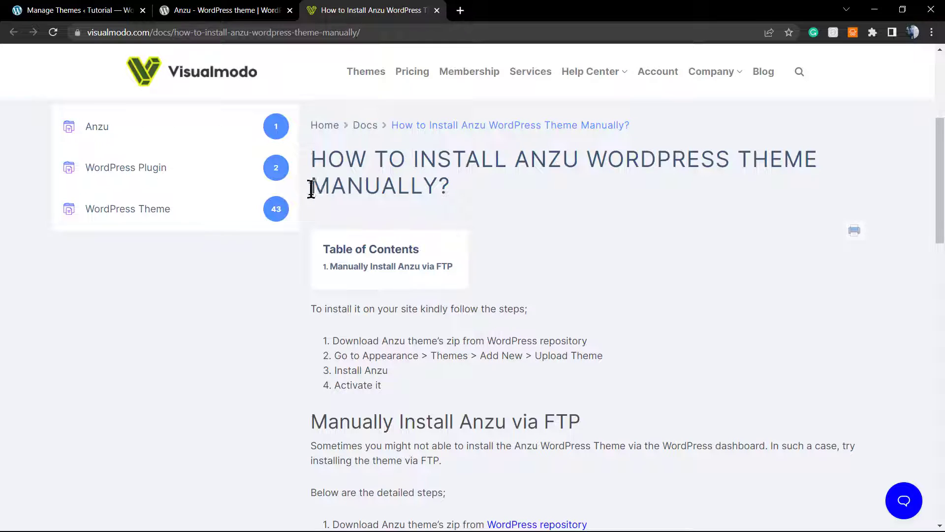
{"action": "mouse_move", "coordinate": [312, 207]}
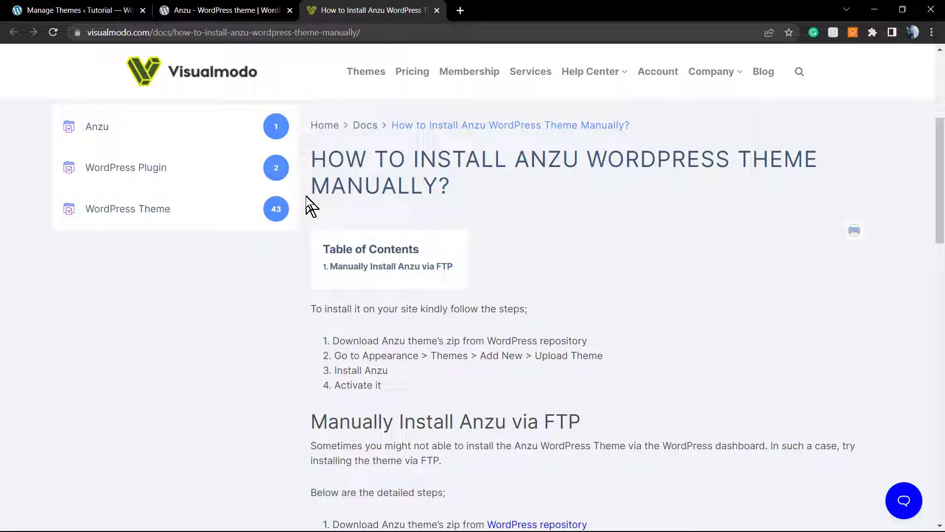
Step: Switch to the Anzu theme tab on WordPress.org showing version 0.3.1 and its download option
{"action": "left_click", "coordinate": [223, 10]}
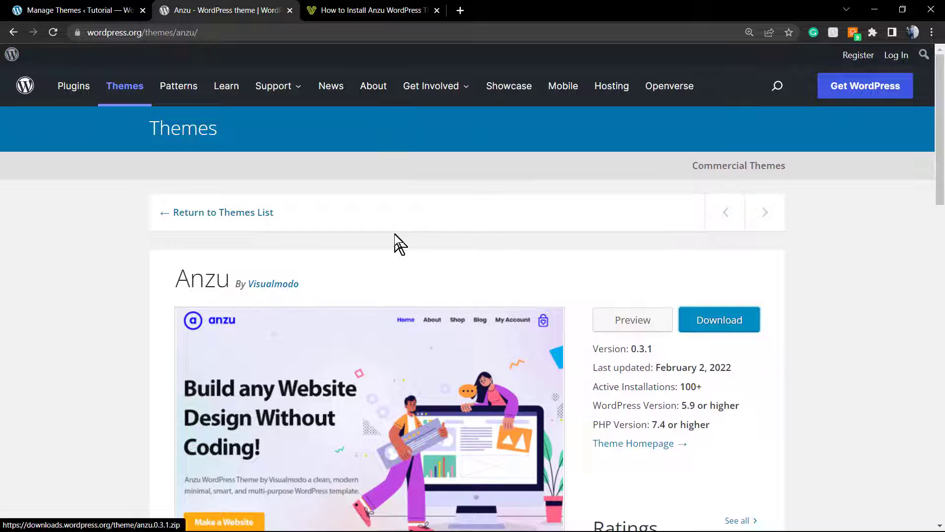
{"action": "mouse_move", "coordinate": [397, 243]}
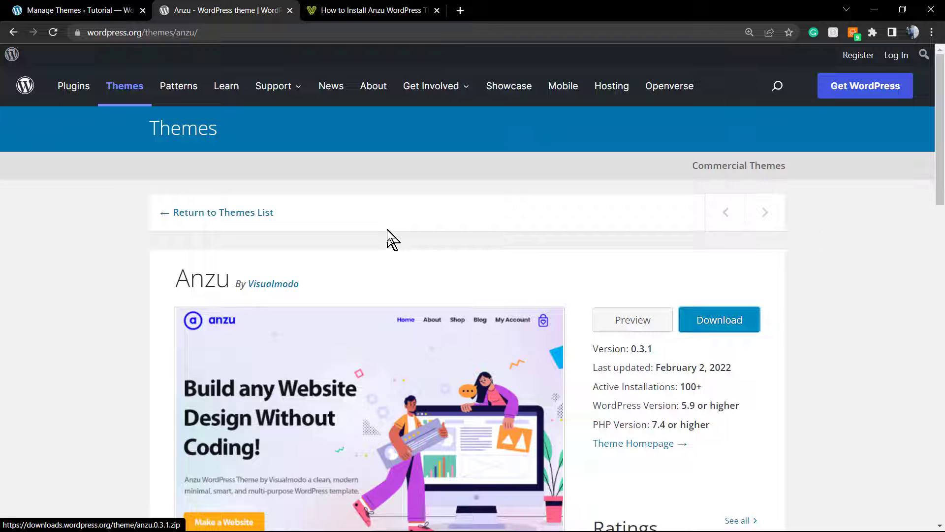
{"action": "mouse_move", "coordinate": [452, 15]}
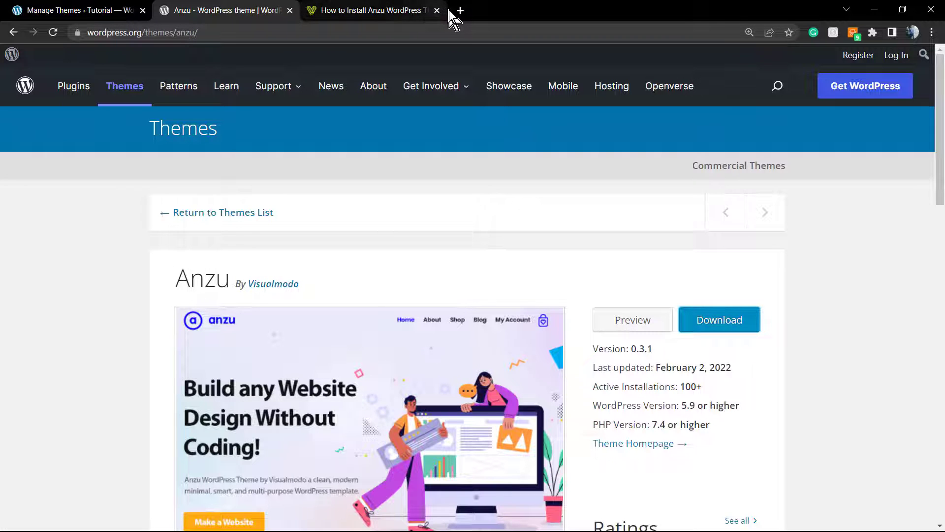
Step: Search Google for 'filesize visualmodo' in a new tab
{"action": "left_click", "coordinate": [459, 10]}
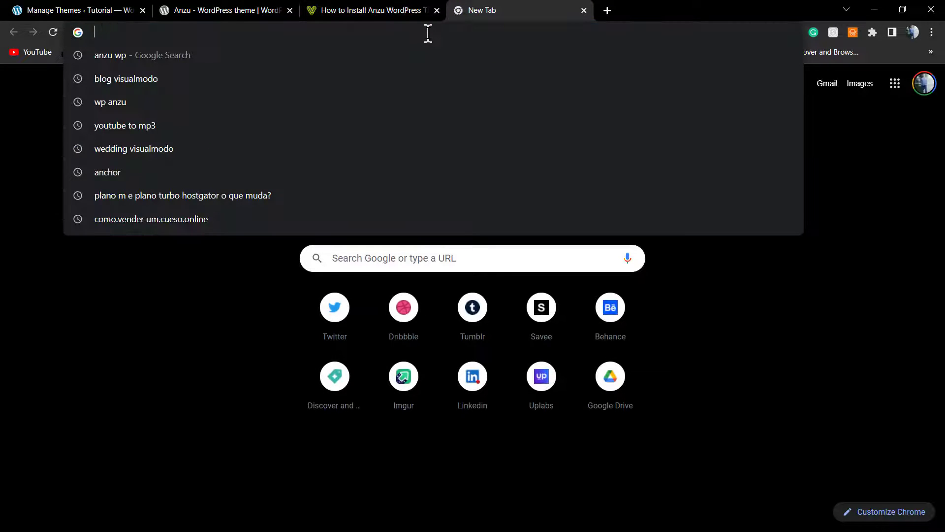
{"action": "type", "text": "filesi"}
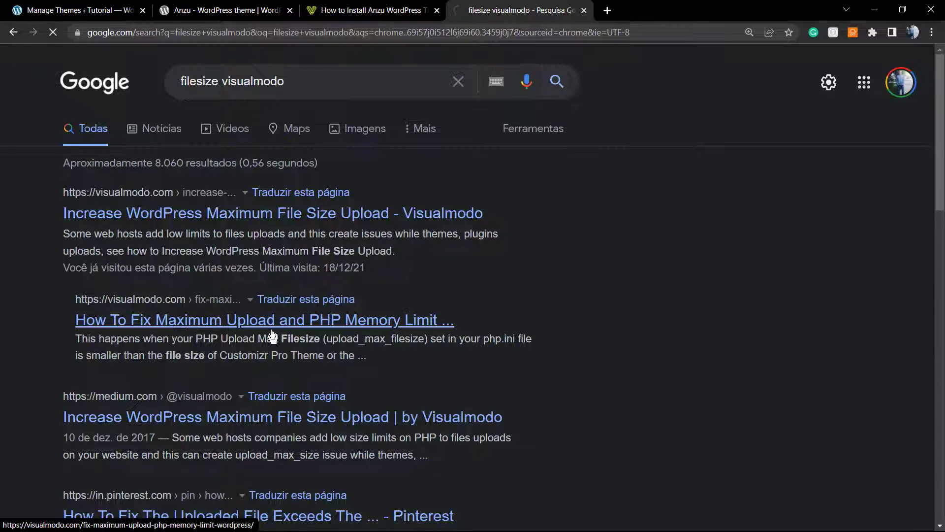
Step: Read Visualmodo's 'How To Fix Maximum Upload and PHP Memory Limit' article, then return to the Anzu tab
{"action": "left_click", "coordinate": [263, 320]}
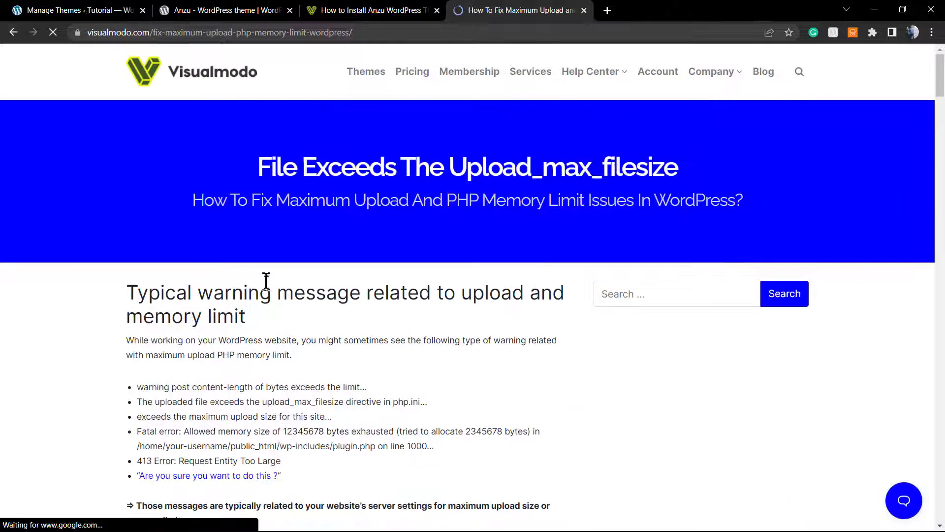
{"action": "scroll", "scroll_direction": "down", "scroll_amount": 3}
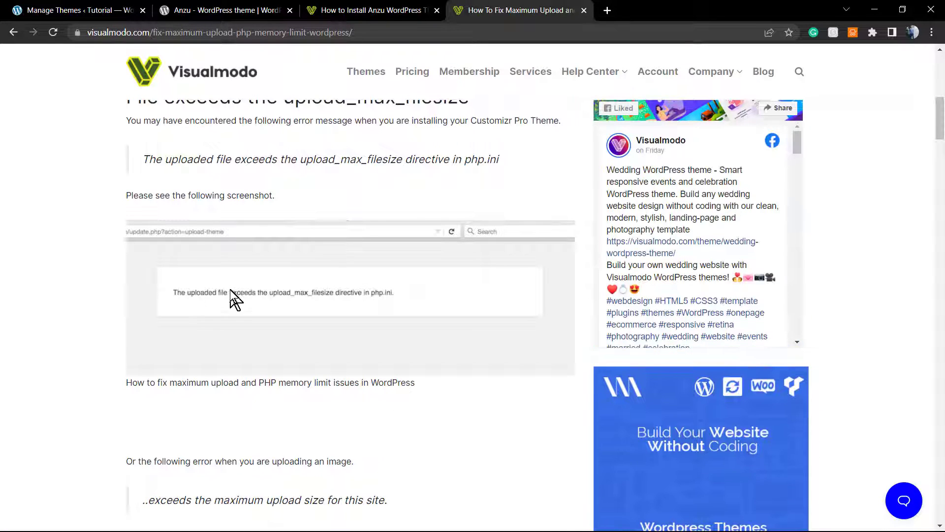
{"action": "left_click", "coordinate": [223, 11]}
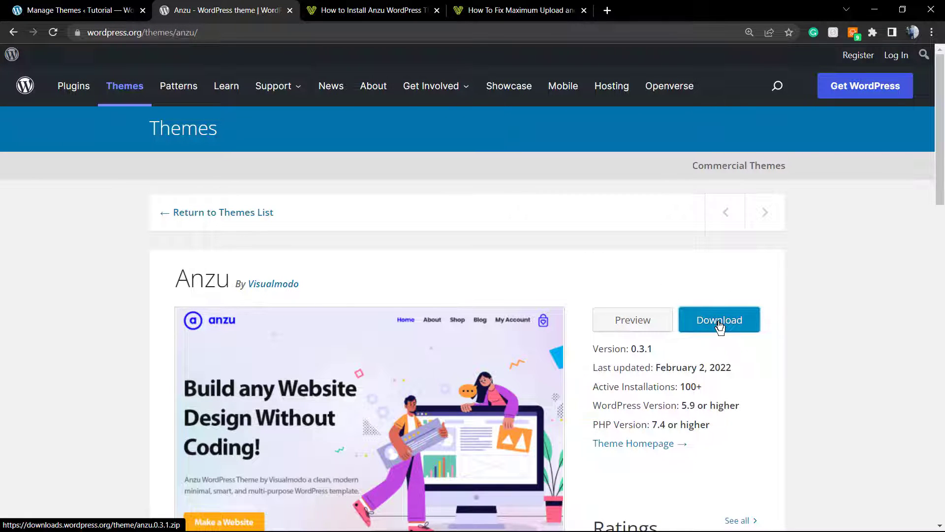
Step: Download anzu.0.3.1.zip and bring up its context menu in File Explorer's Downloads folder
{"action": "left_click", "coordinate": [719, 319]}
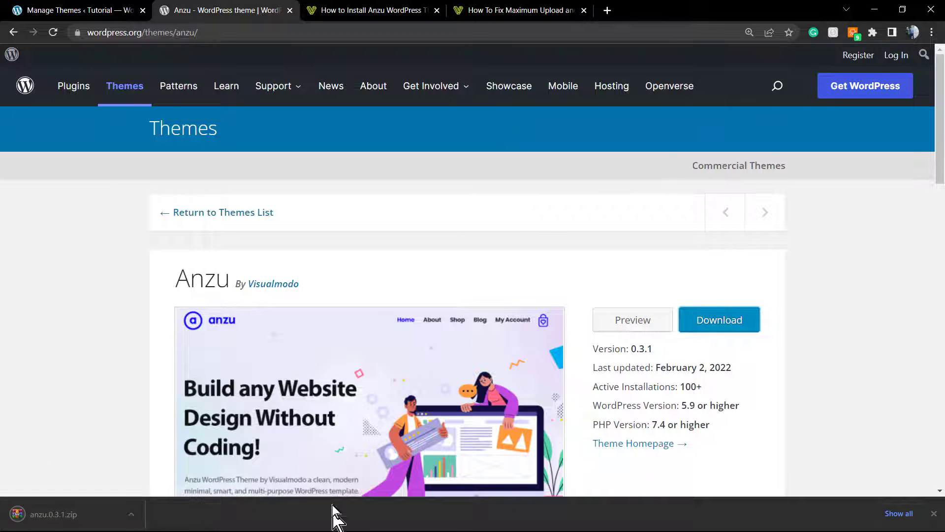
{"action": "left_click", "coordinate": [242, 516]}
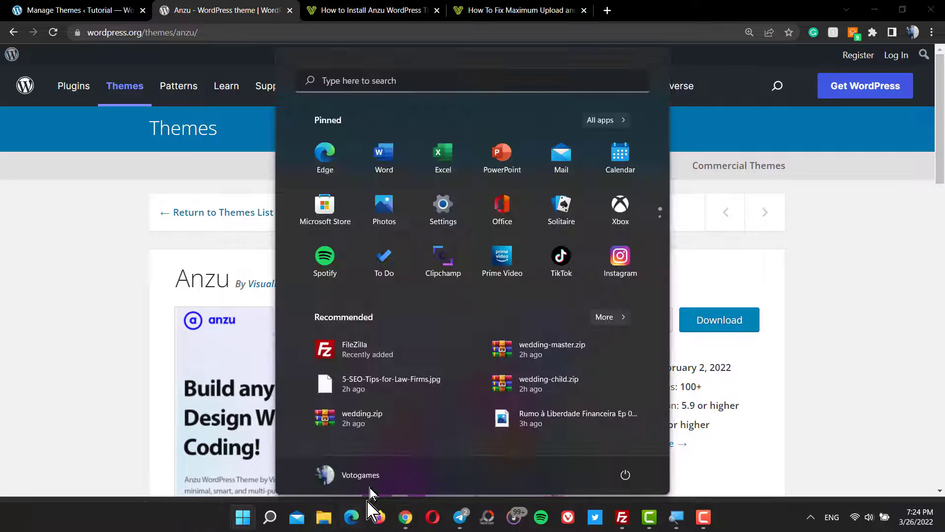
{"action": "left_click", "coordinate": [323, 517]}
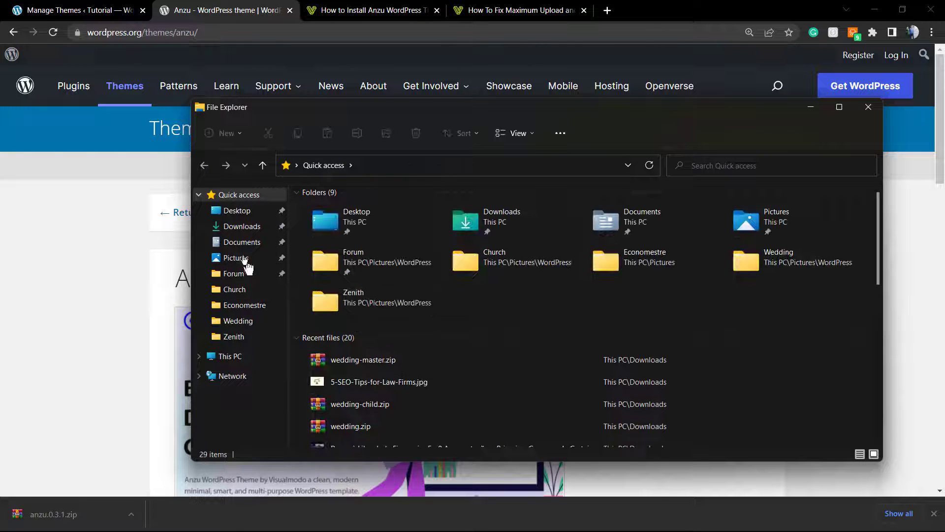
{"action": "left_click", "coordinate": [242, 225]}
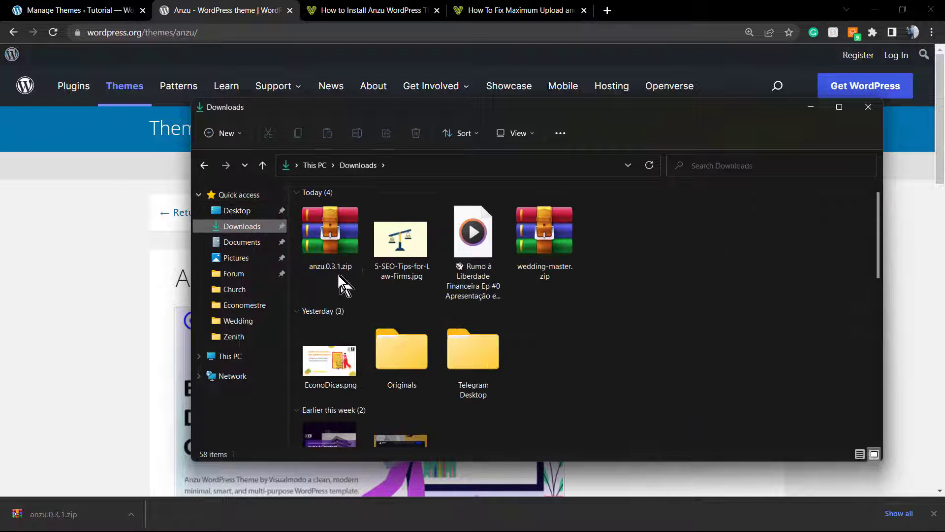
{"action": "left_click", "coordinate": [329, 232]}
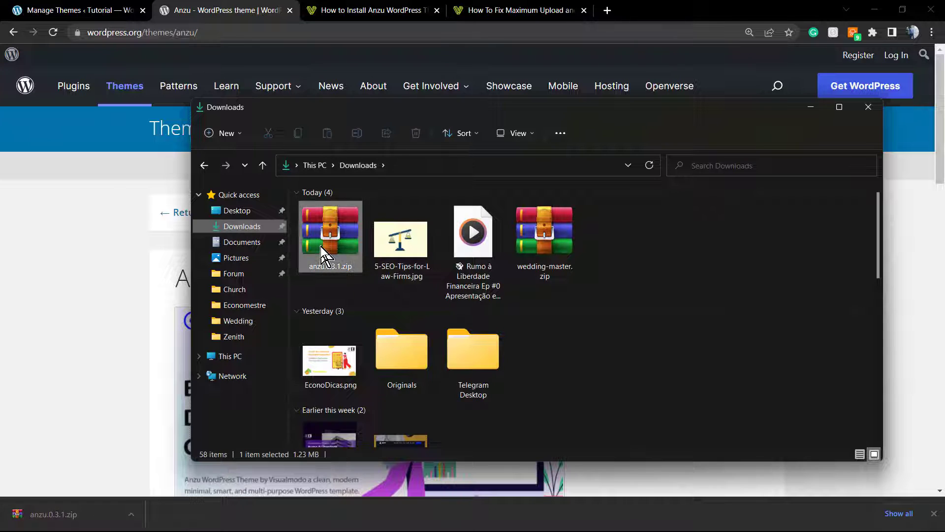
{"action": "right_click", "coordinate": [330, 235]}
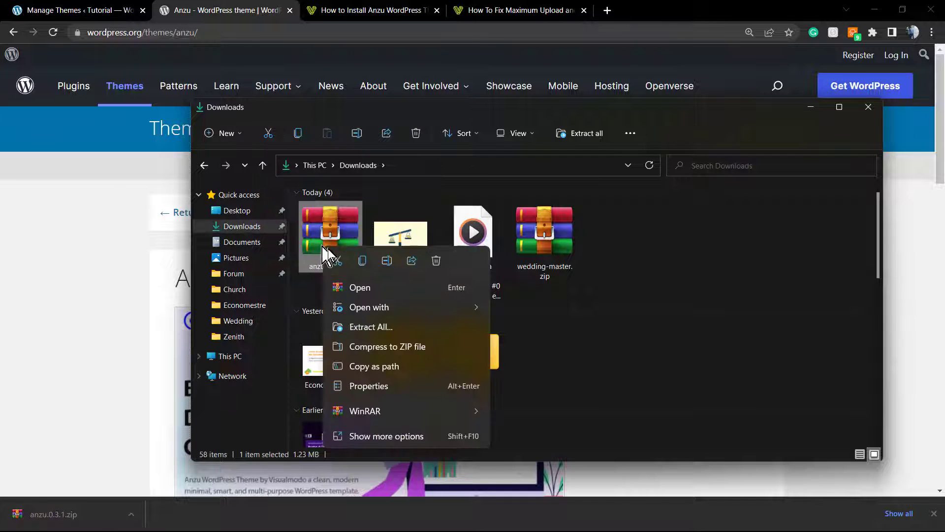
Step: Open the zip in WinRAR, copy the anzu folder to the clipboard, and close the windows
{"action": "left_click", "coordinate": [360, 288]}
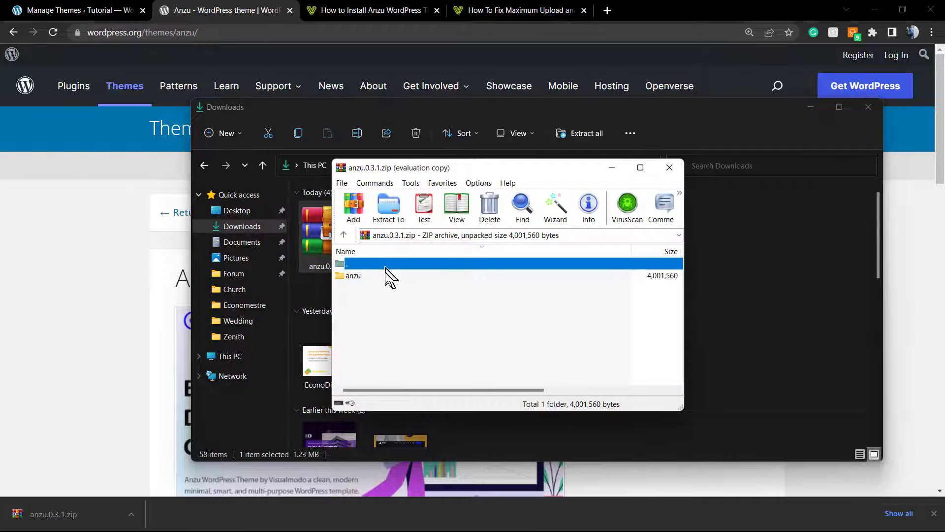
{"action": "right_click", "coordinate": [353, 276]}
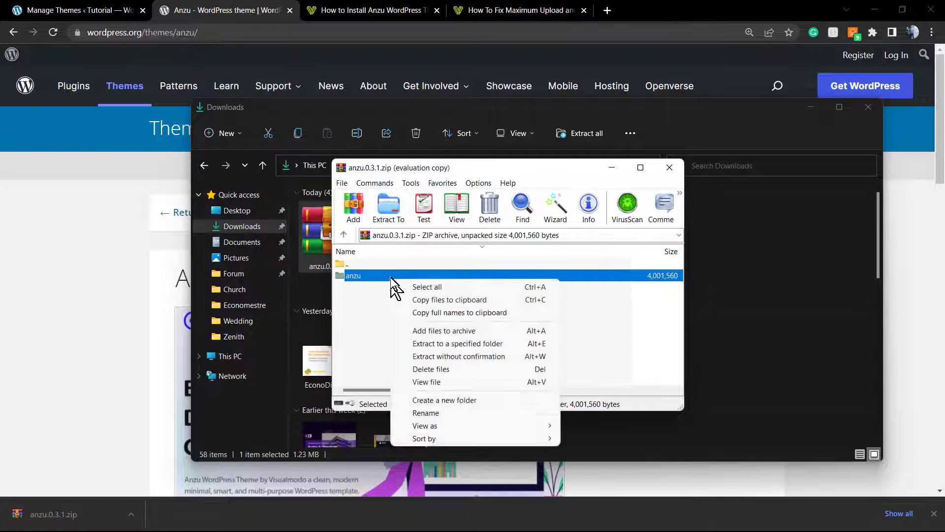
{"action": "left_click", "coordinate": [458, 356]}
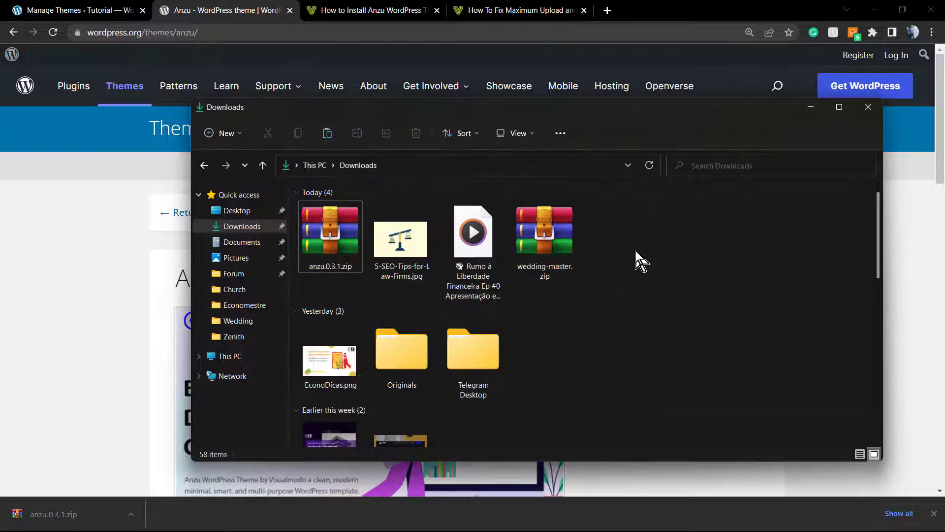
{"action": "right_click", "coordinate": [639, 260]}
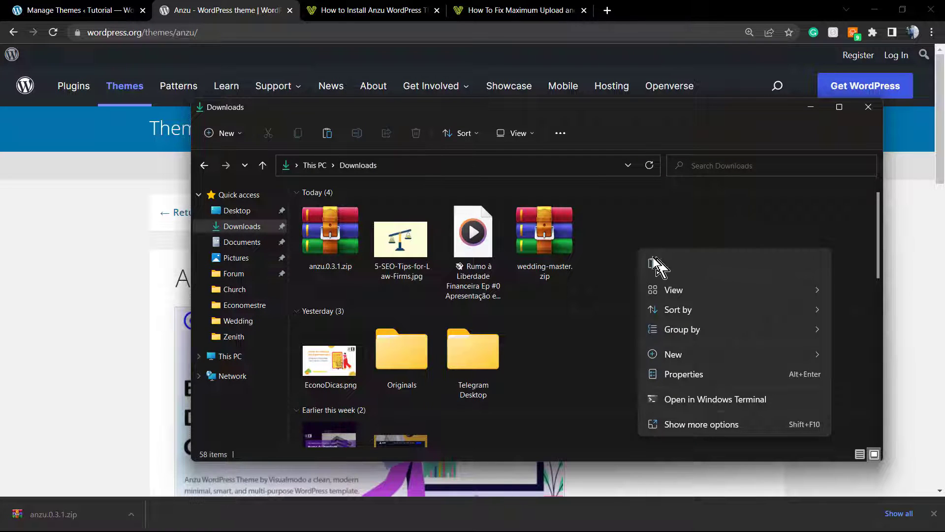
{"action": "left_click", "coordinate": [655, 271]}
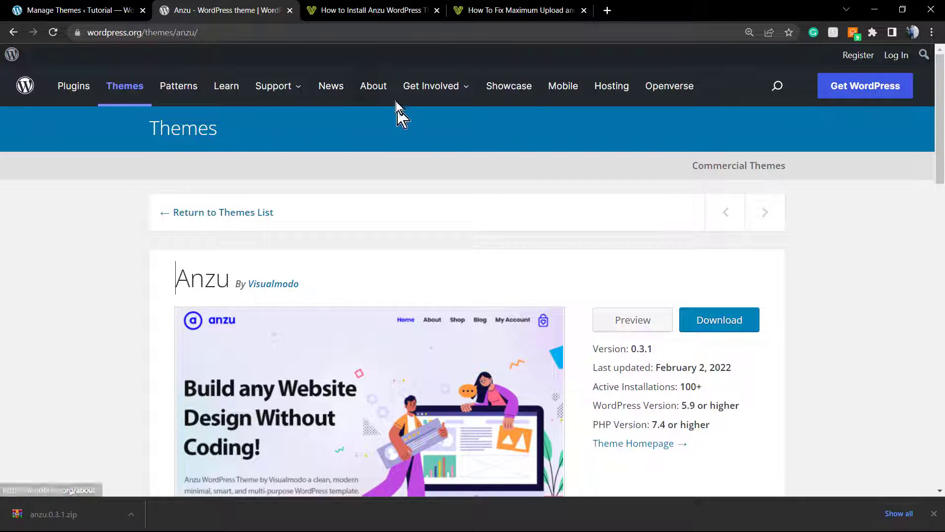
Step: View the Appearance > Themes screen listing three themes with Twenty Twenty-Two active
{"action": "left_click", "coordinate": [72, 10]}
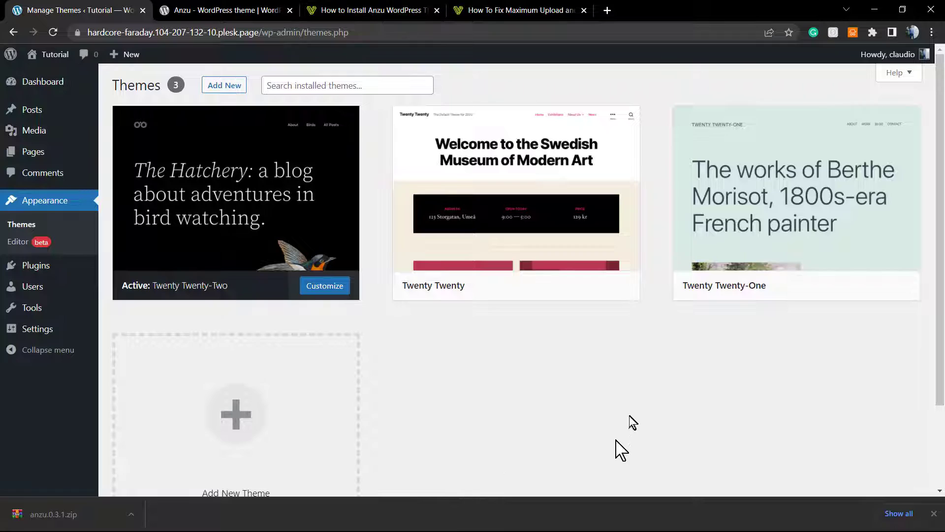
{"action": "mouse_move", "coordinate": [588, 461]}
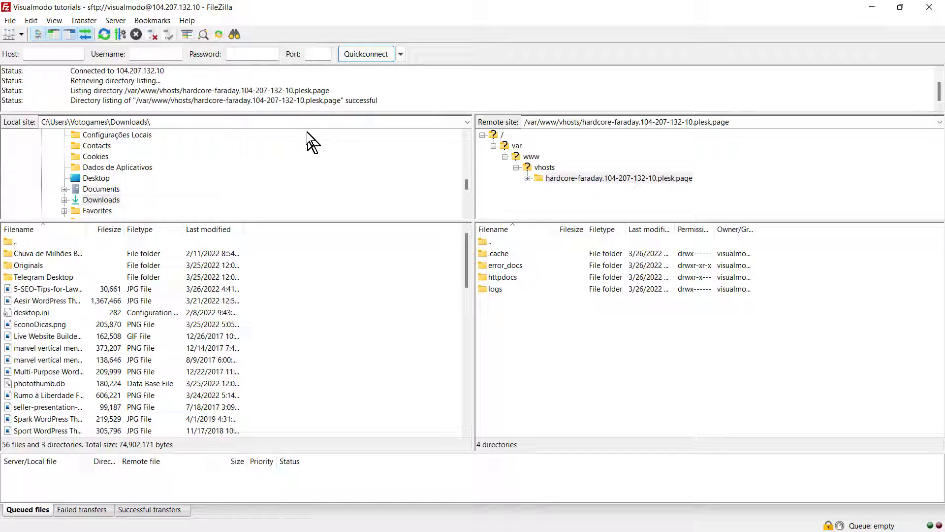
Step: Inspect FileZilla's remote folders (.cache, error_docs, httpdocs, logs) and dismiss the Start menu
{"action": "left_click", "coordinate": [228, 518]}
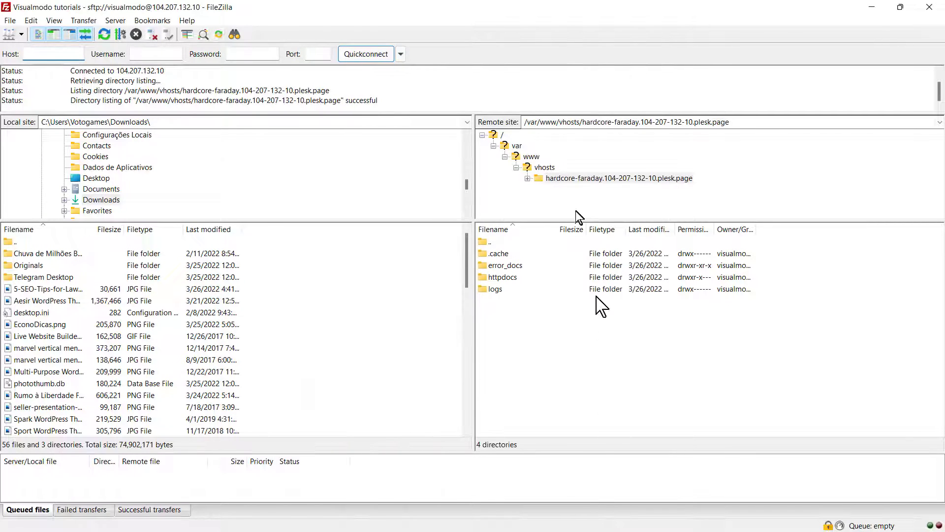
{"action": "left_click", "coordinate": [228, 517]}
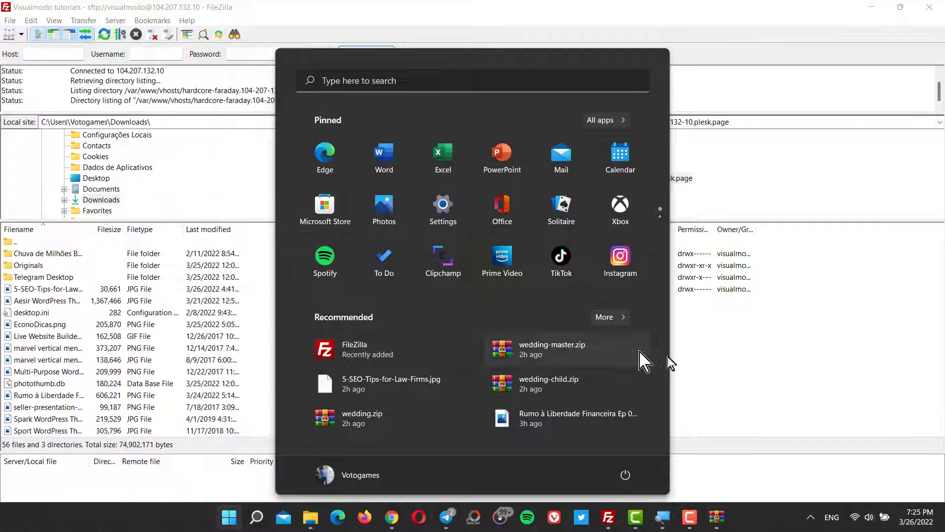
{"action": "left_click", "coordinate": [283, 193]}
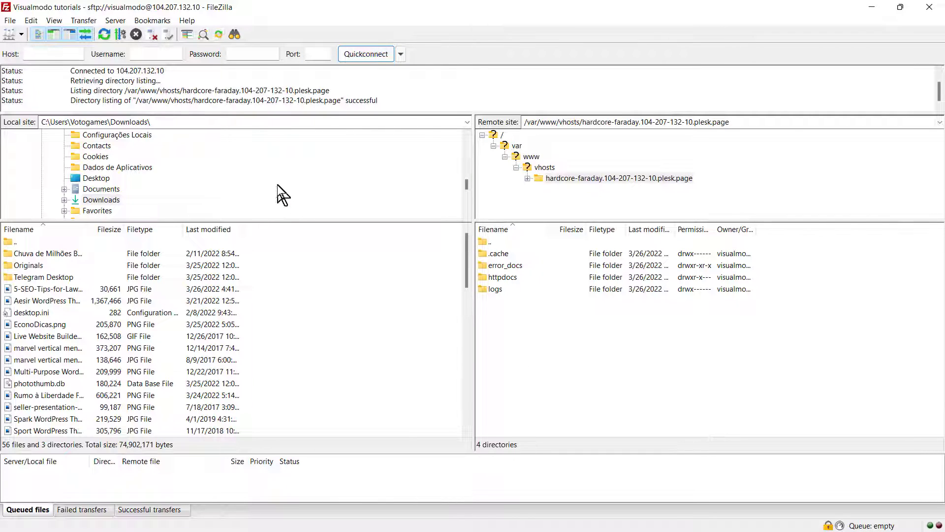
{"action": "mouse_move", "coordinate": [238, 202]}
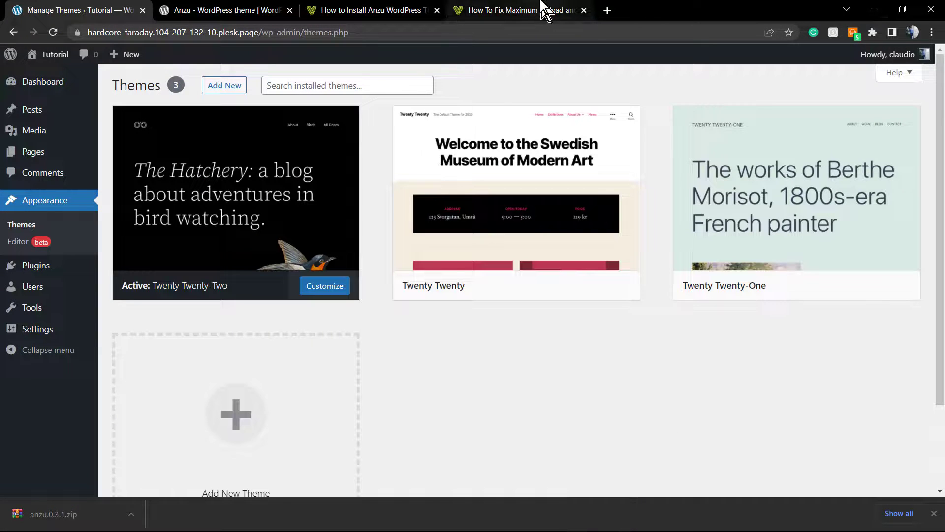
Step: Open the filezilla-project.org homepage, then return to the Anzu and Manage Themes tabs
{"action": "left_click", "coordinate": [515, 11]}
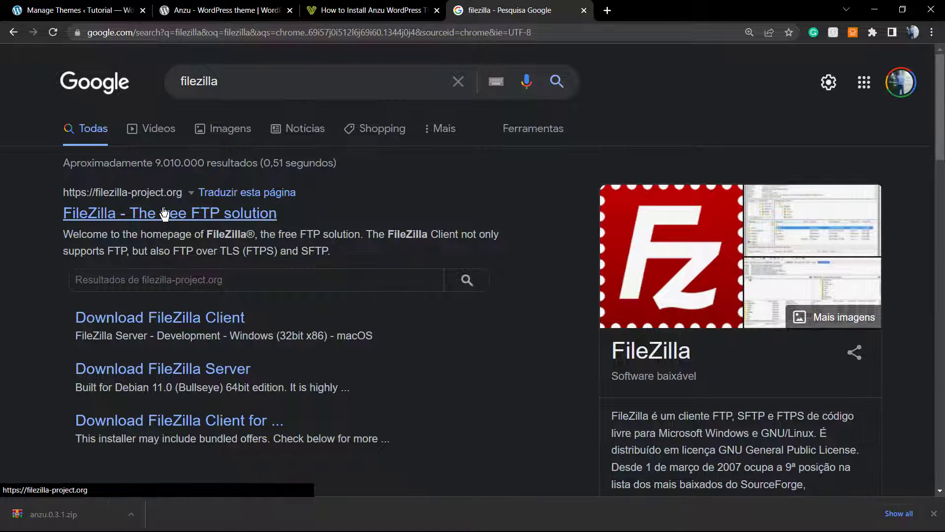
{"action": "left_click", "coordinate": [169, 213]}
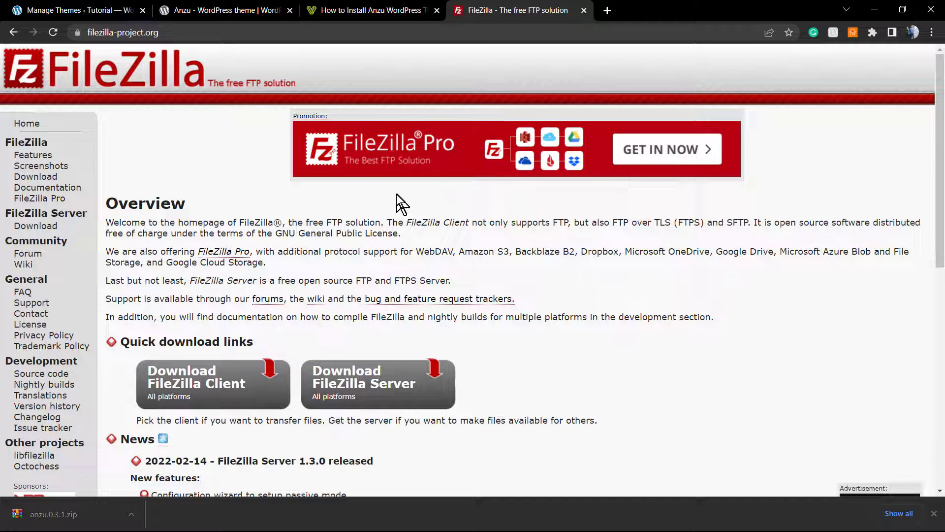
{"action": "mouse_move", "coordinate": [236, 394]}
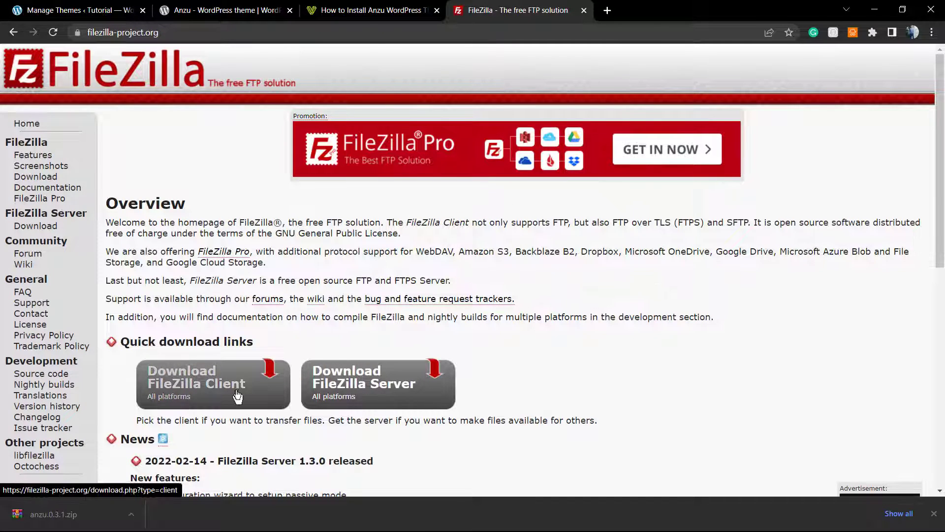
{"action": "left_click", "coordinate": [223, 11]}
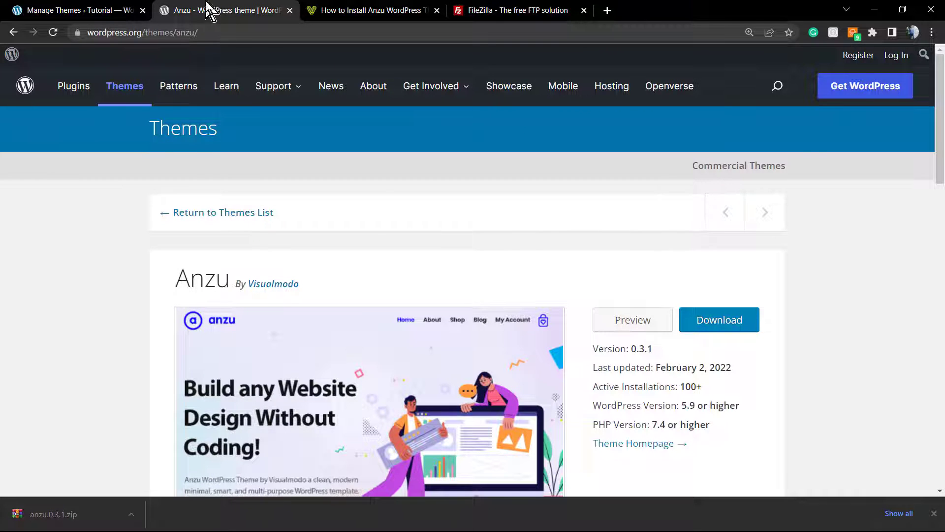
{"action": "left_click", "coordinate": [72, 10]}
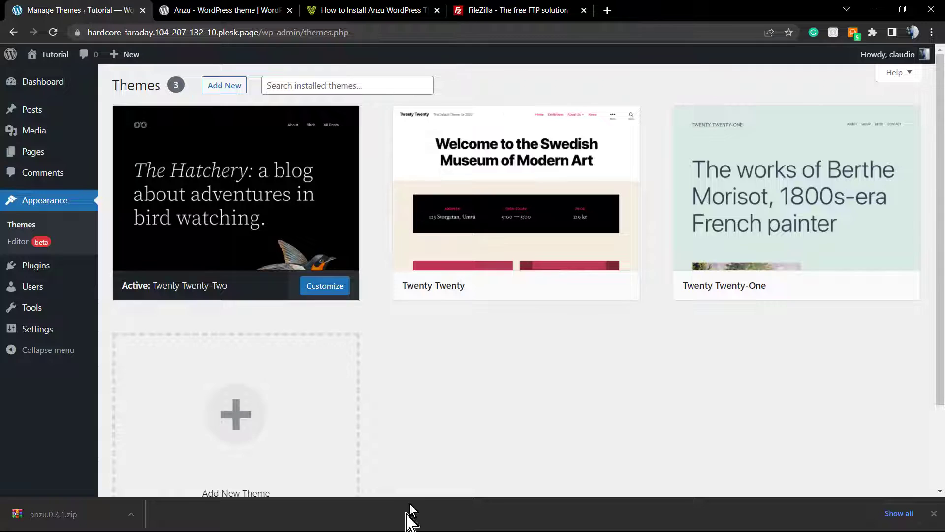
Step: Launch FileZilla from the Start menu's Recommended list
{"action": "left_click", "coordinate": [228, 517]}
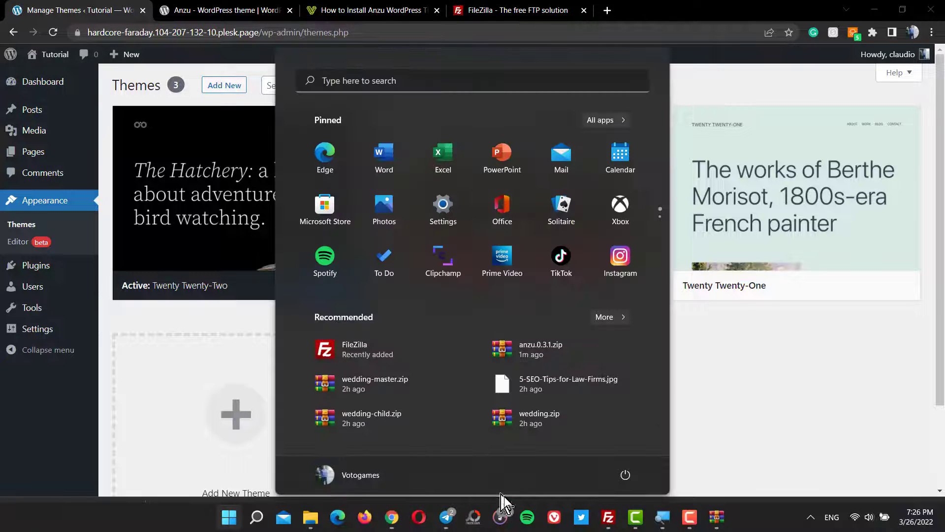
{"action": "left_click", "coordinate": [609, 516]}
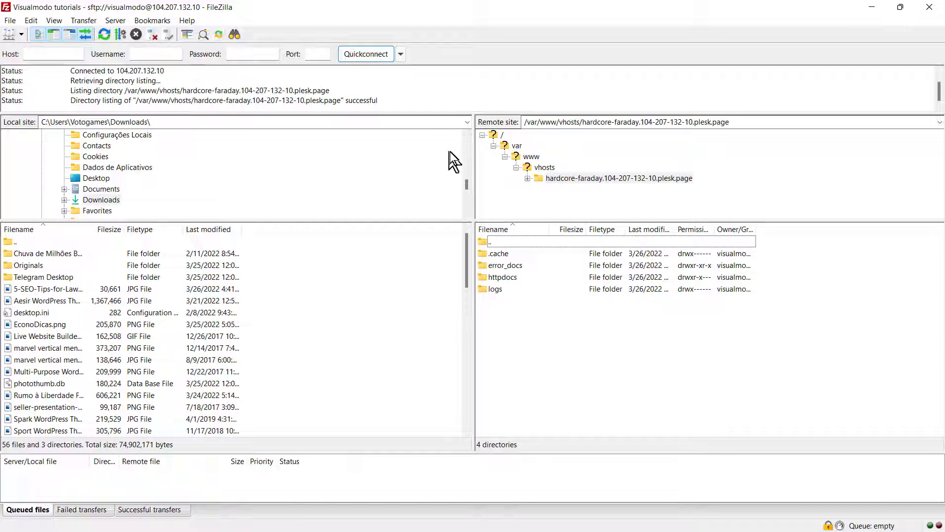
{"action": "mouse_move", "coordinate": [564, 188]}
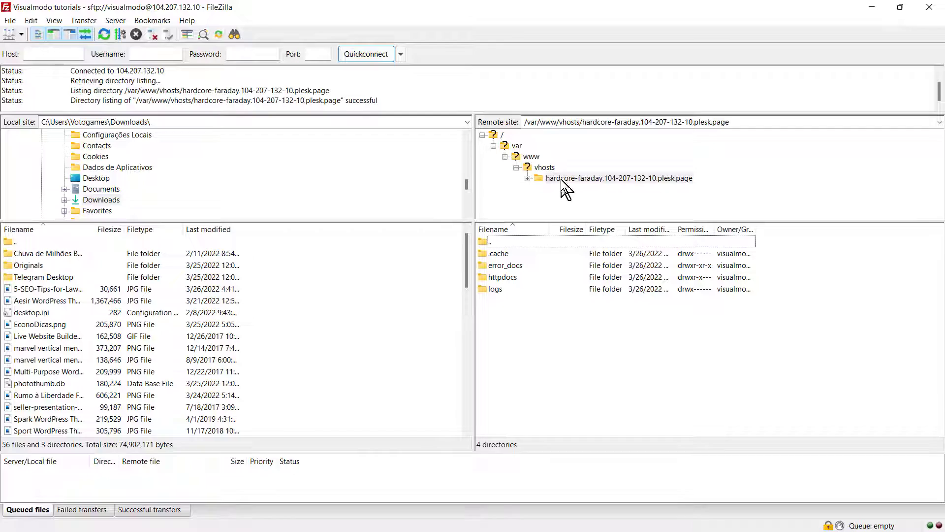
Step: Browse the remote pane from the domain folder through httpdocs and wp-content into themes
{"action": "left_click", "coordinate": [618, 178]}
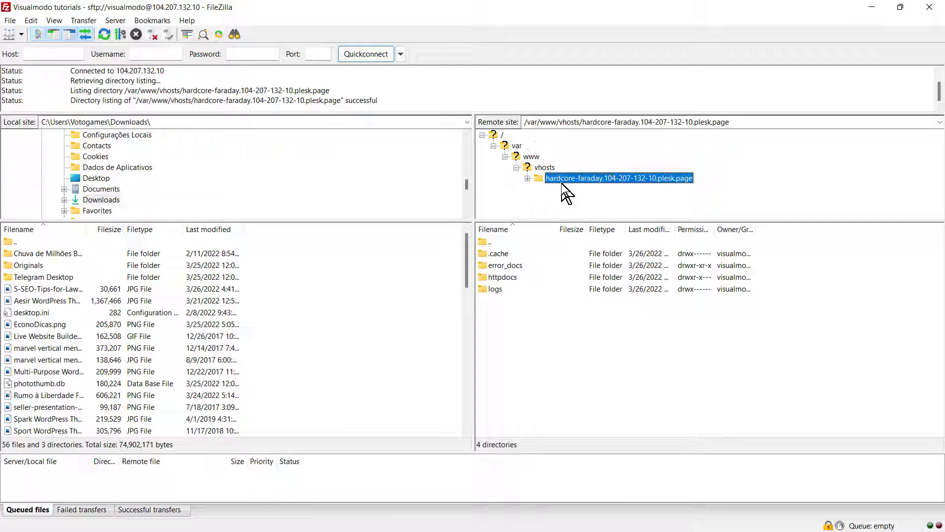
{"action": "mouse_move", "coordinate": [502, 284]}
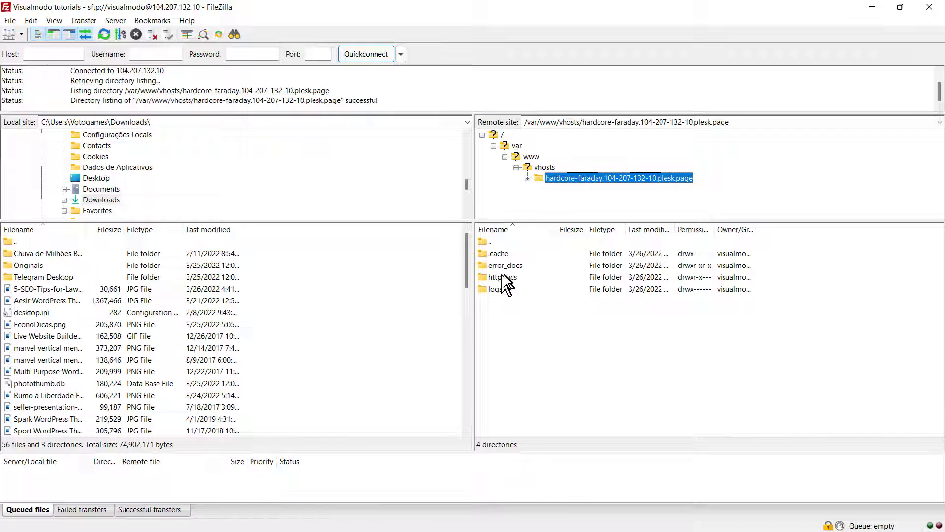
{"action": "left_click", "coordinate": [500, 277]}
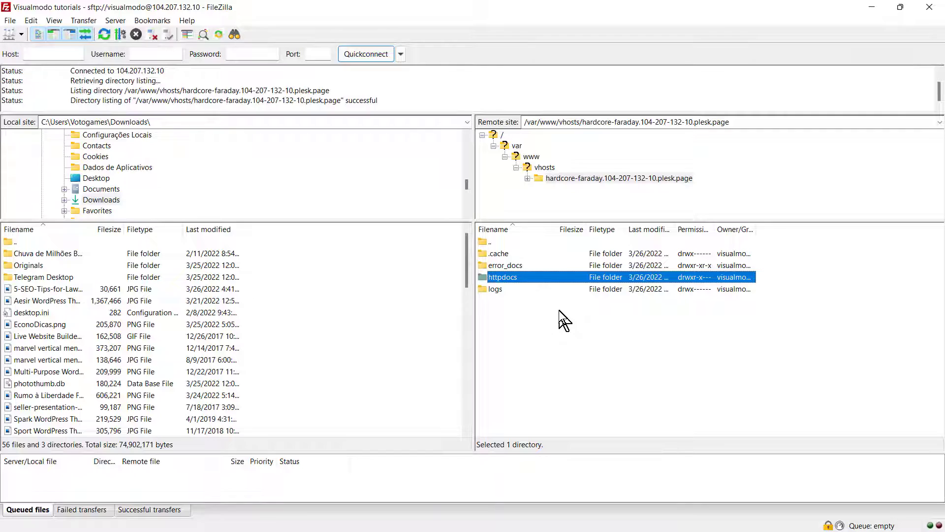
{"action": "mouse_move", "coordinate": [537, 287]}
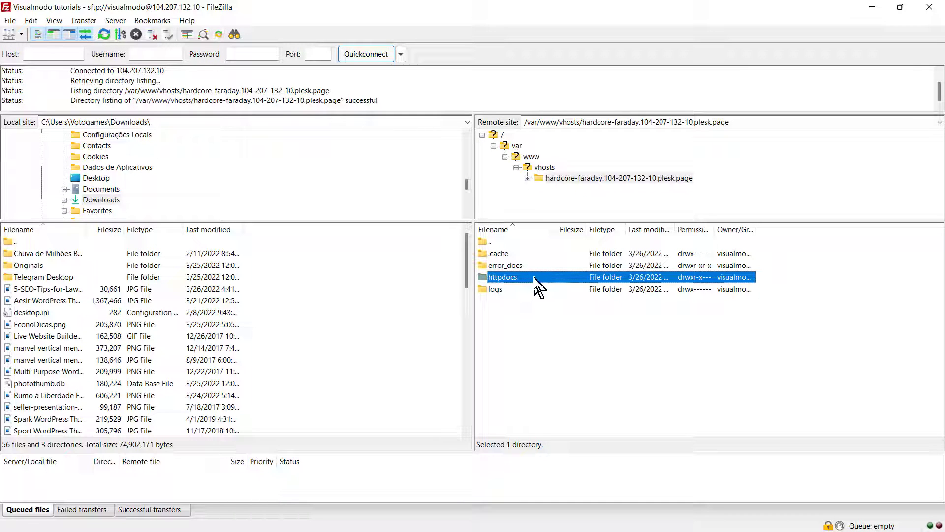
{"action": "double_click", "coordinate": [502, 277]}
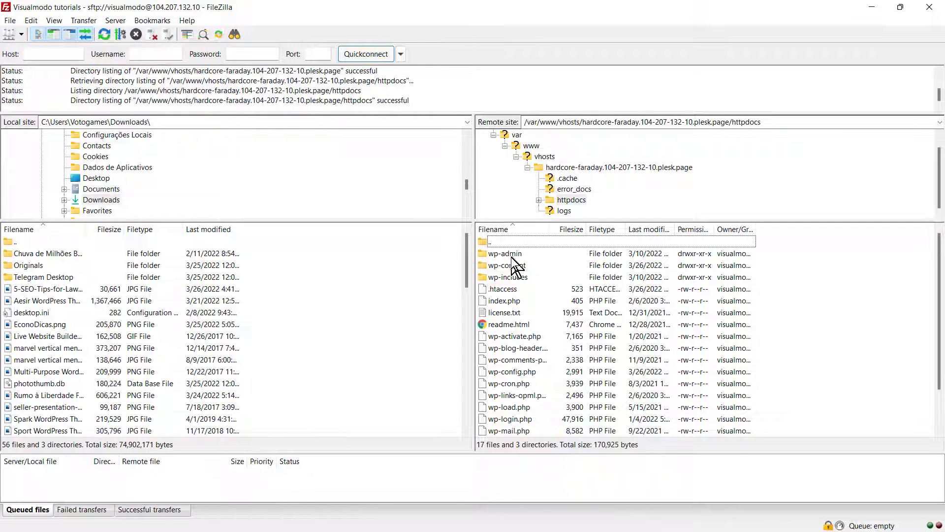
{"action": "left_click", "coordinate": [508, 265]}
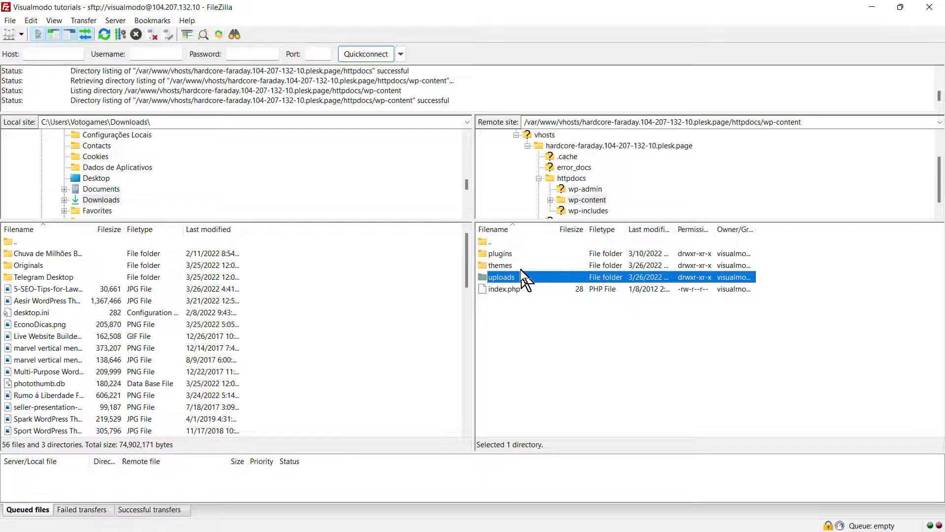
{"action": "left_click", "coordinate": [499, 266]}
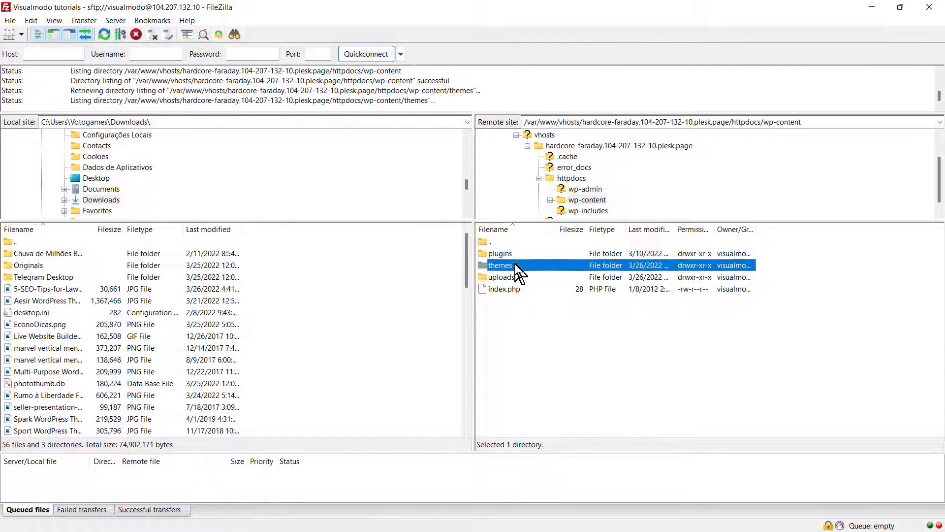
{"action": "double_click", "coordinate": [501, 265]}
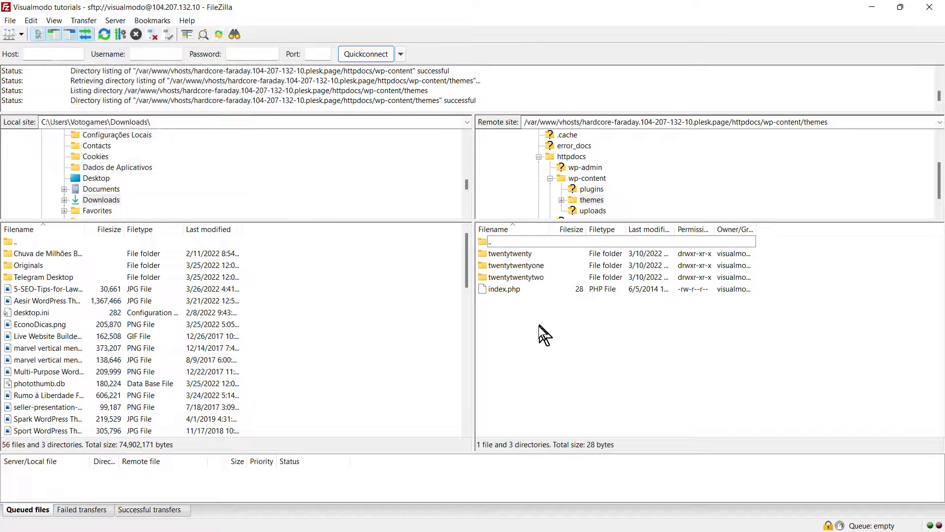
{"action": "mouse_move", "coordinate": [218, 257]}
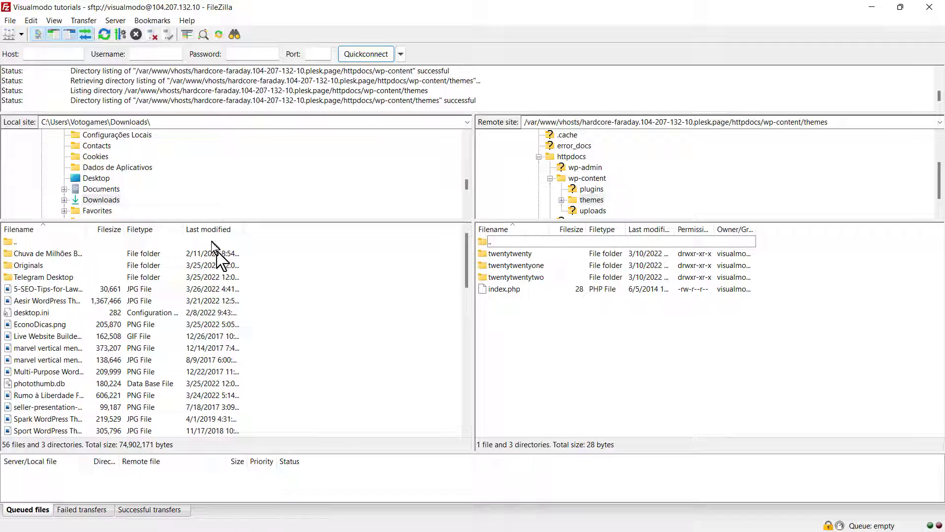
{"action": "mouse_move", "coordinate": [558, 303]}
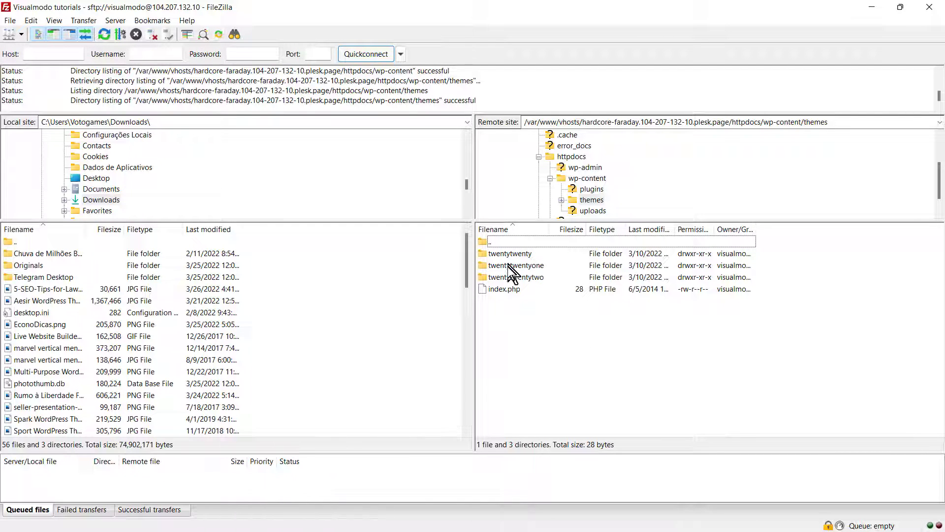
{"action": "left_click", "coordinate": [511, 252]}
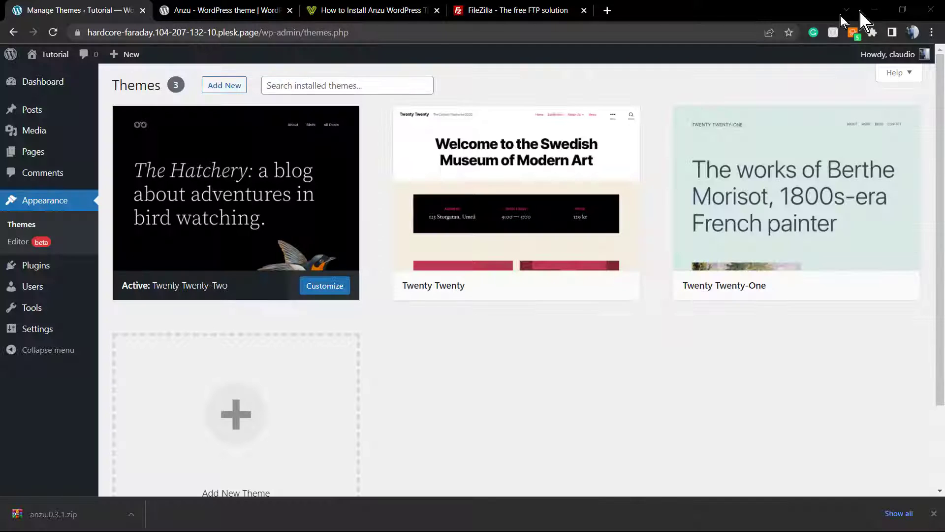
{"action": "mouse_move", "coordinate": [402, 207]}
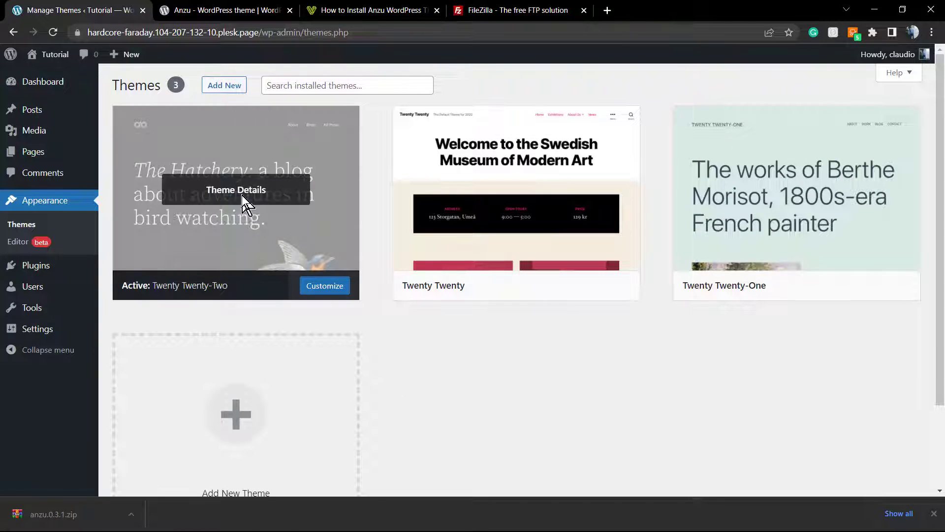
{"action": "left_click", "coordinate": [228, 517]}
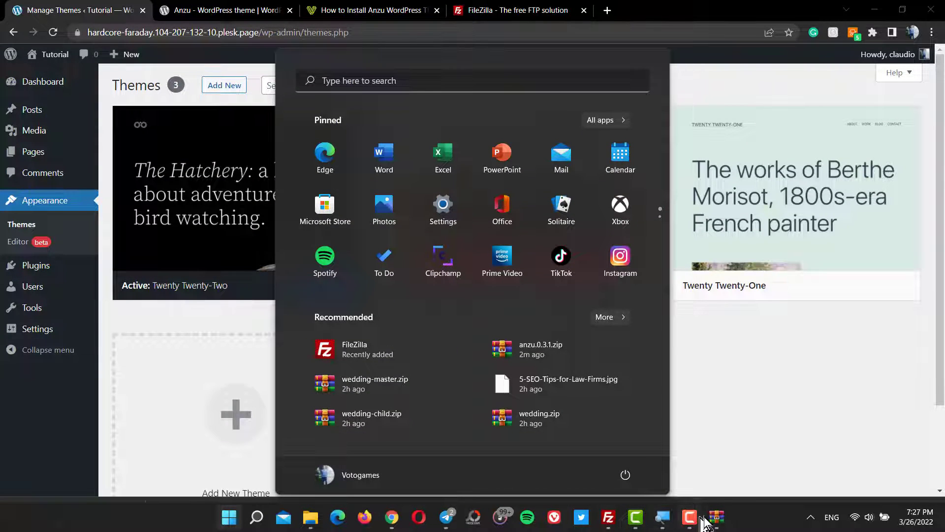
{"action": "left_click", "coordinate": [607, 517]}
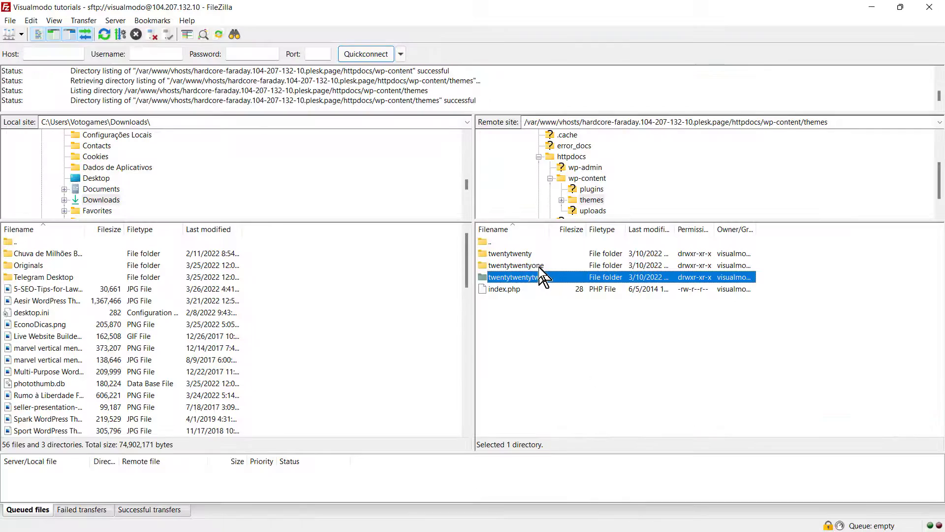
{"action": "left_click", "coordinate": [515, 265]}
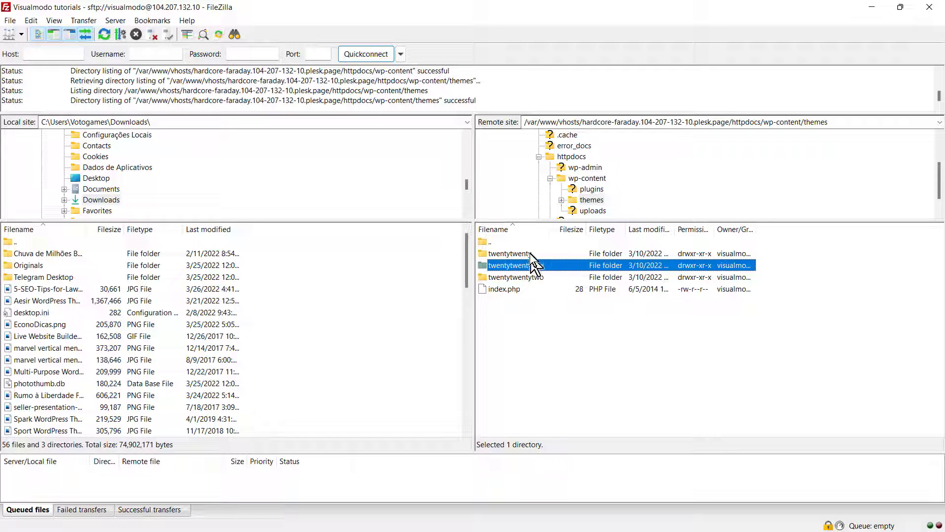
Step: Delete the twentytwenty theme folder from the server's themes directory
{"action": "right_click", "coordinate": [508, 253]}
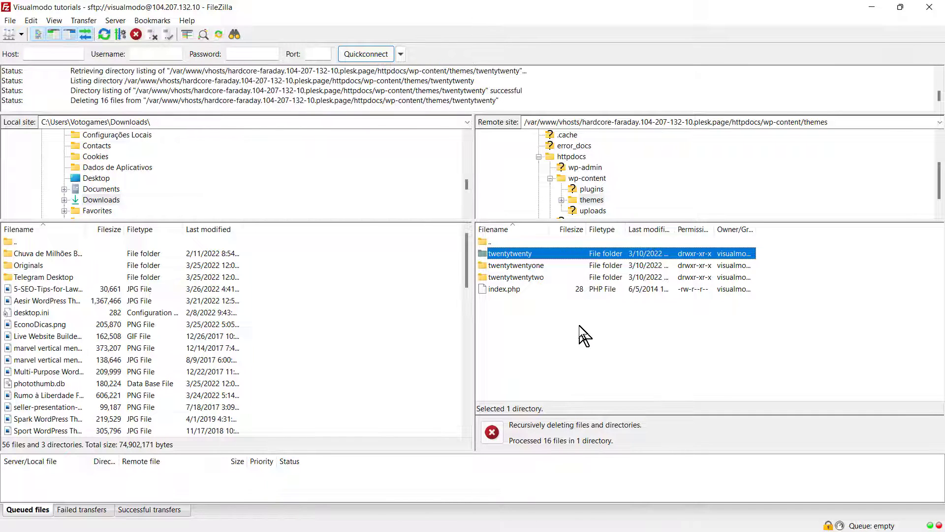
{"action": "mouse_move", "coordinate": [582, 449]}
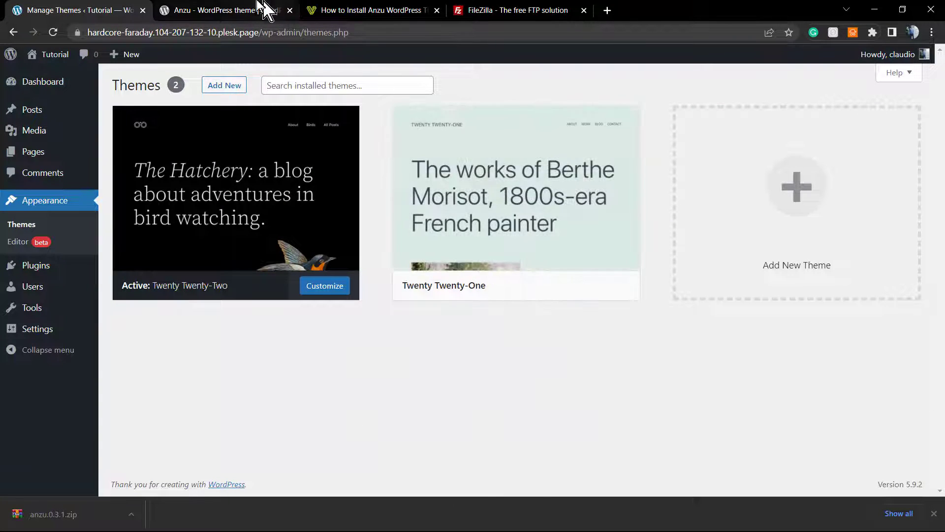
Step: Switch to the Anzu theme page tab in Chrome
{"action": "left_click", "coordinate": [217, 10]}
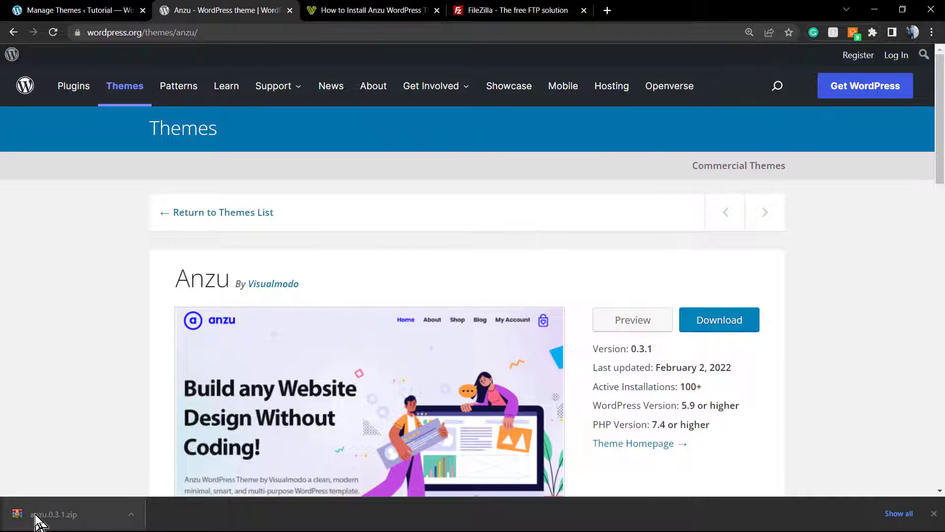
{"action": "mouse_move", "coordinate": [841, 24]}
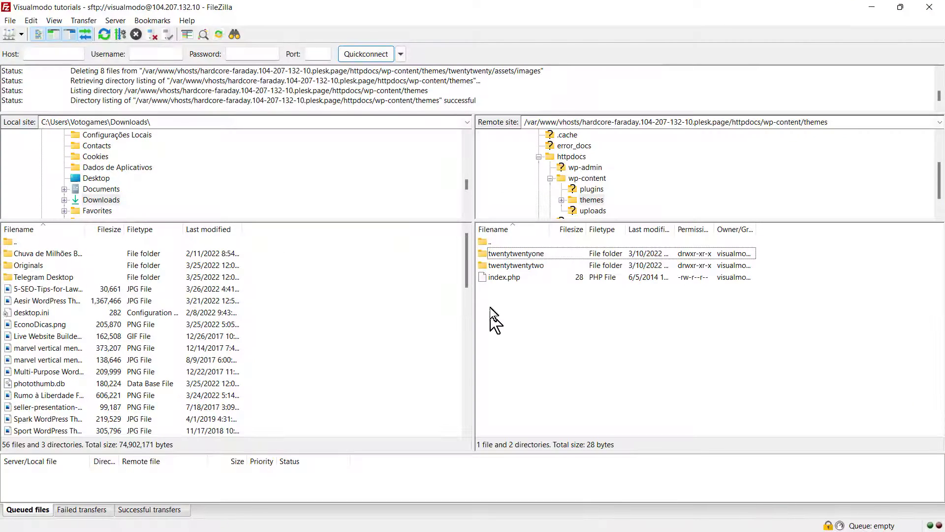
{"action": "mouse_move", "coordinate": [553, 271]}
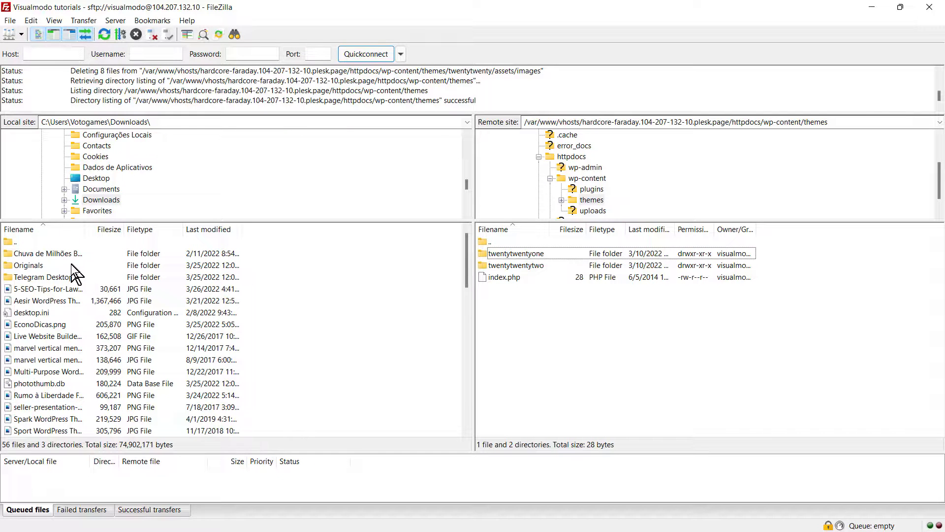
Step: Refresh the local Downloads listing via Documents so the anzu folder appears
{"action": "left_click", "coordinate": [100, 199]}
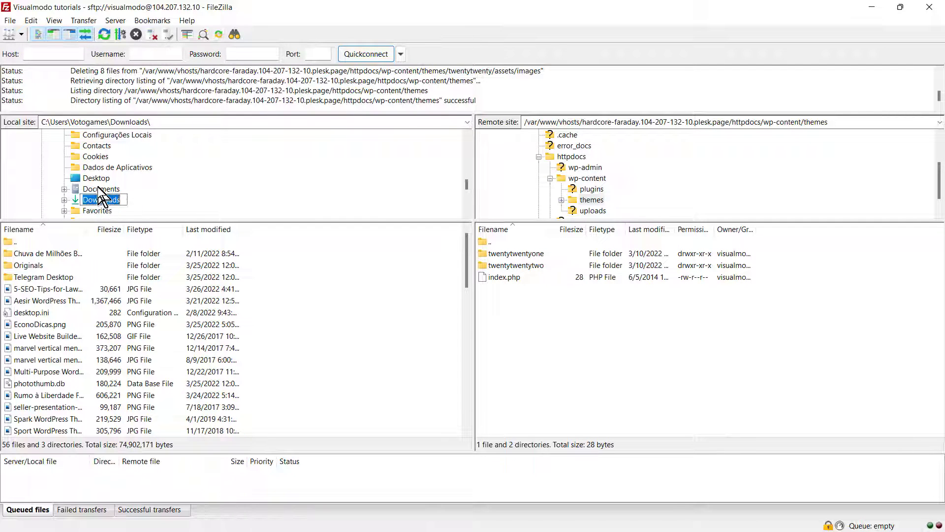
{"action": "left_click", "coordinate": [101, 188]}
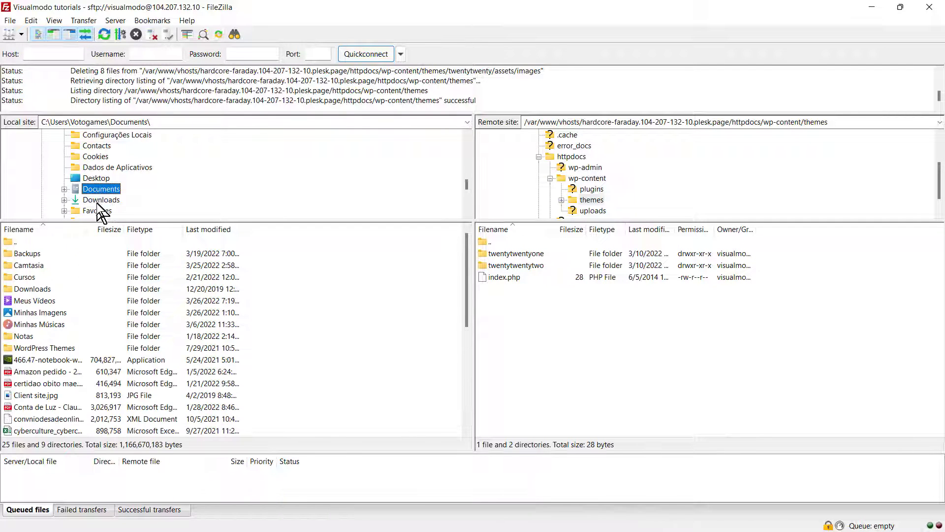
{"action": "left_click", "coordinate": [102, 199]}
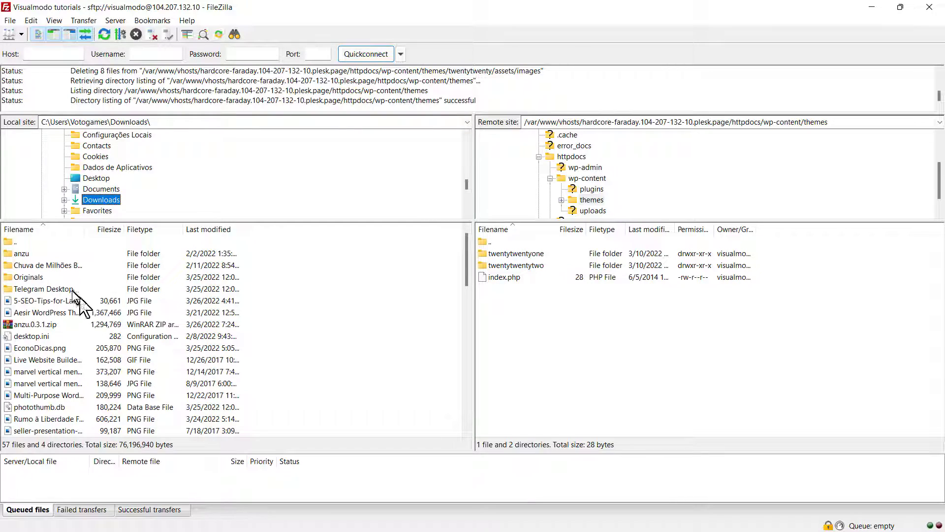
{"action": "left_click", "coordinate": [21, 253]}
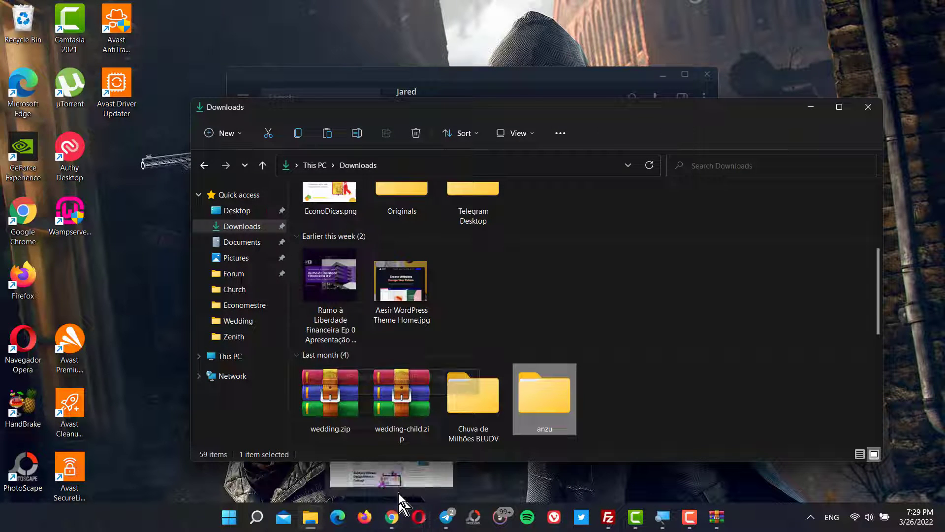
Step: Activate the Anzu theme on the WordPress Themes screen and close its details
{"action": "left_click", "coordinate": [392, 517]}
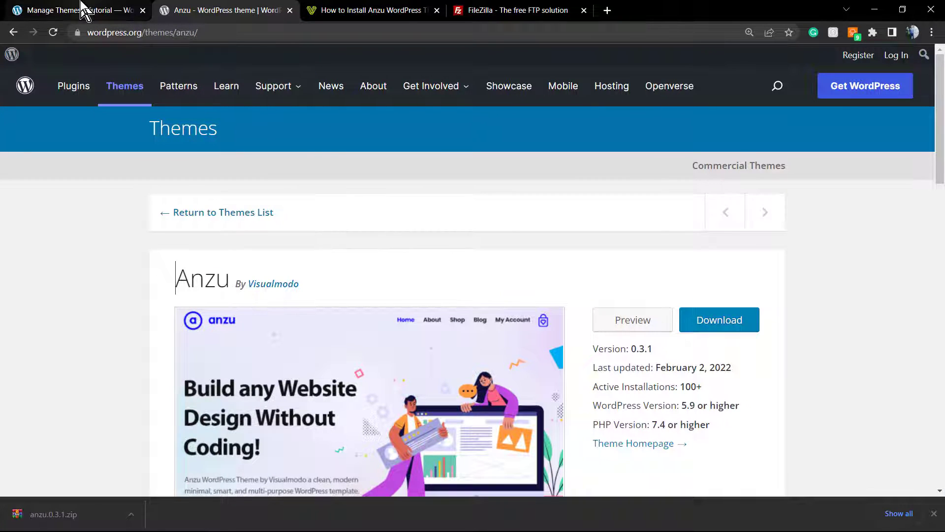
{"action": "left_click", "coordinate": [72, 10]}
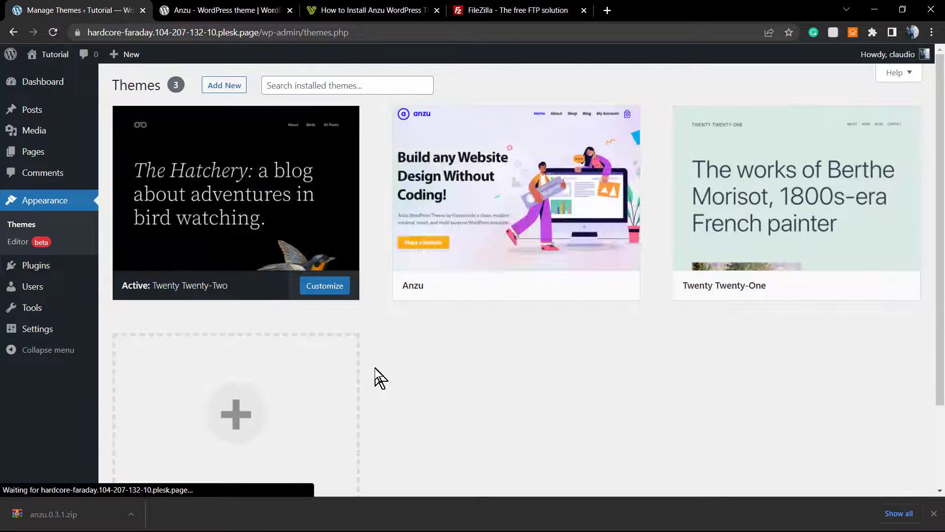
{"action": "left_click", "coordinate": [515, 202]}
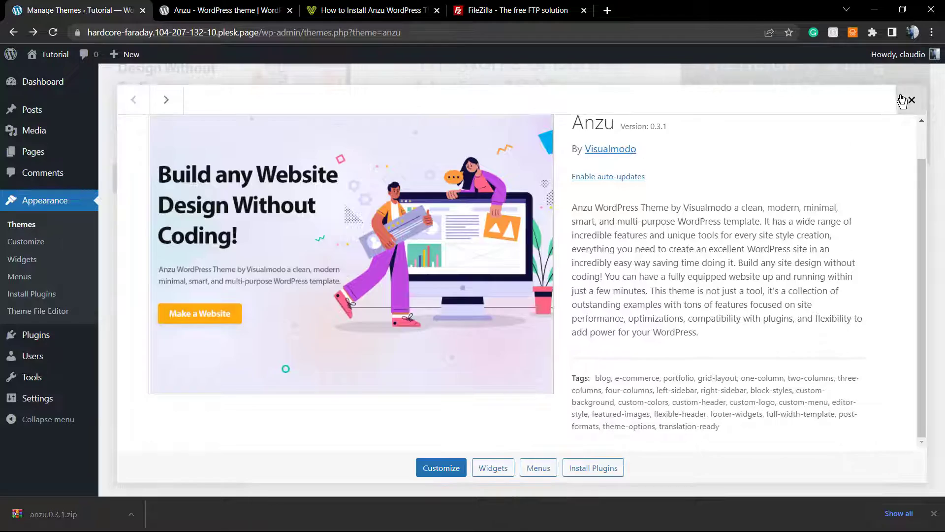
{"action": "left_click", "coordinate": [912, 99]}
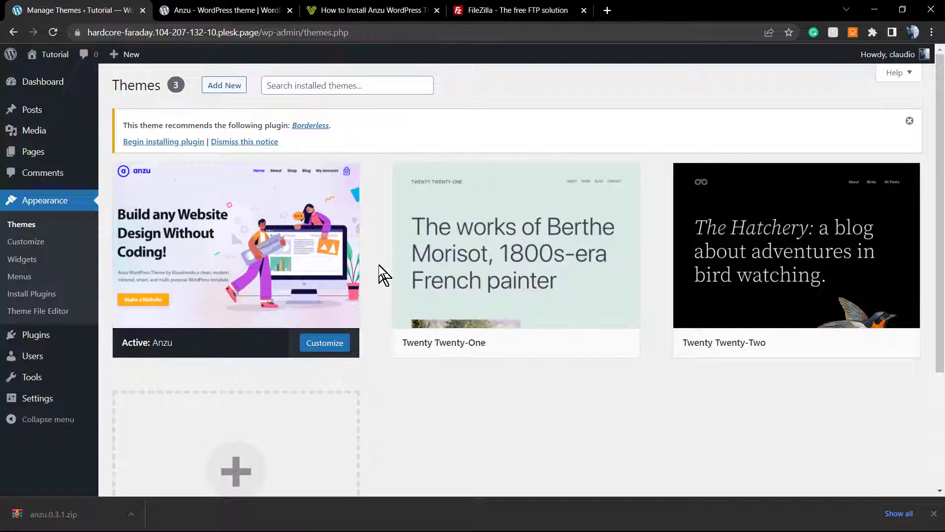
{"action": "mouse_move", "coordinate": [164, 141]}
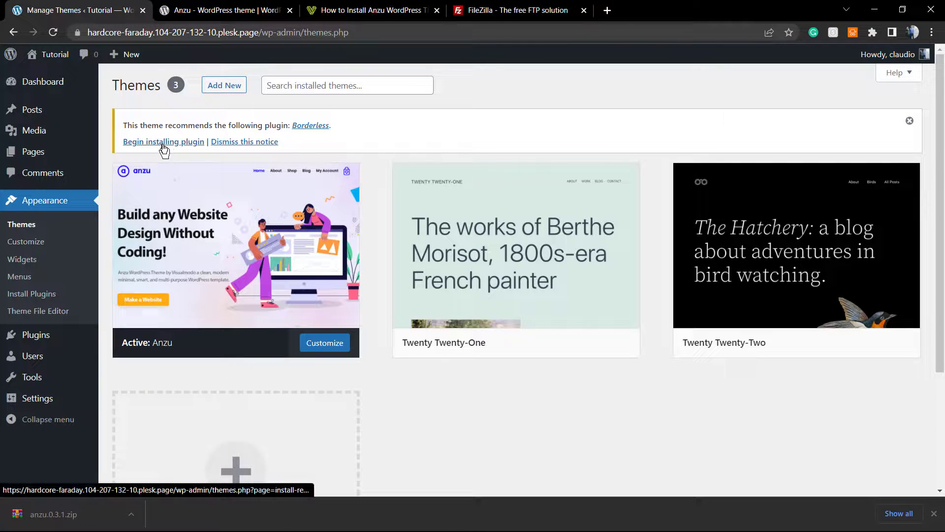